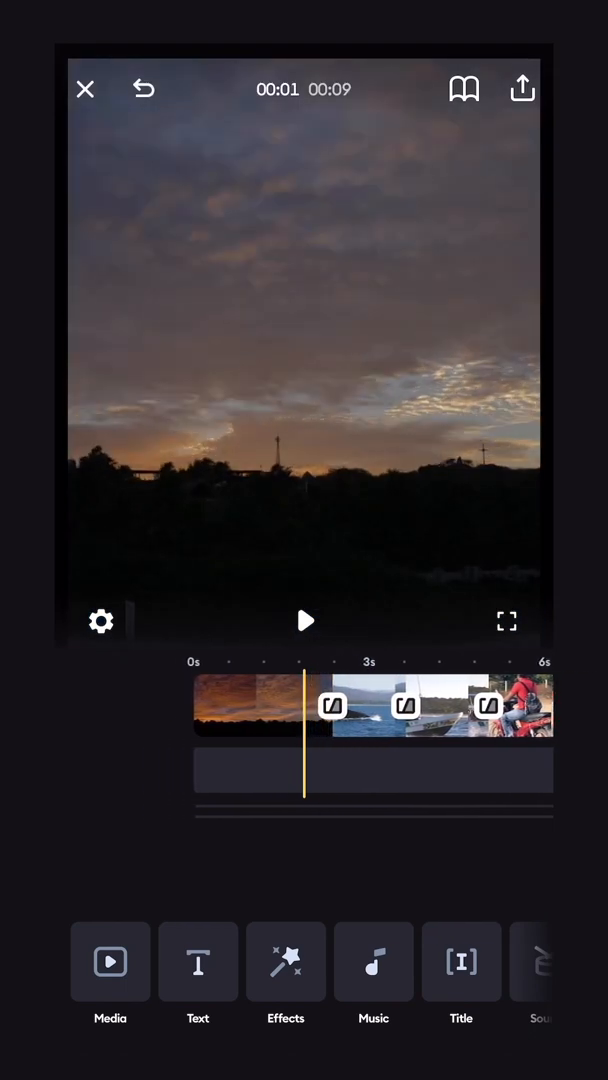
- Choose the Blur Spin transition between the sunset and whale clips and preview it
click(330, 704)
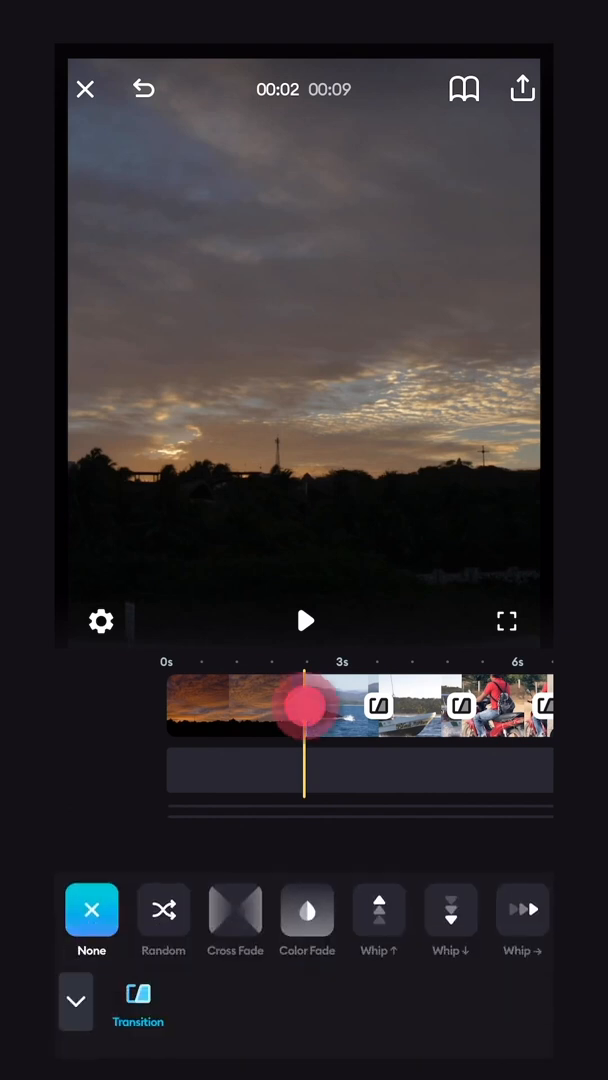
click(304, 704)
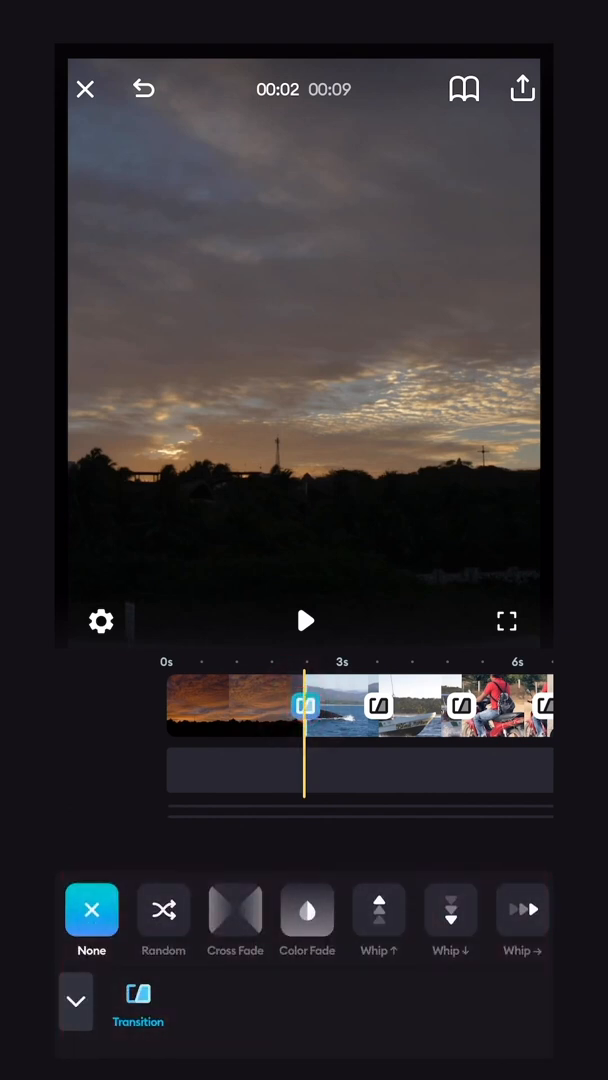
scroll(left, 3)
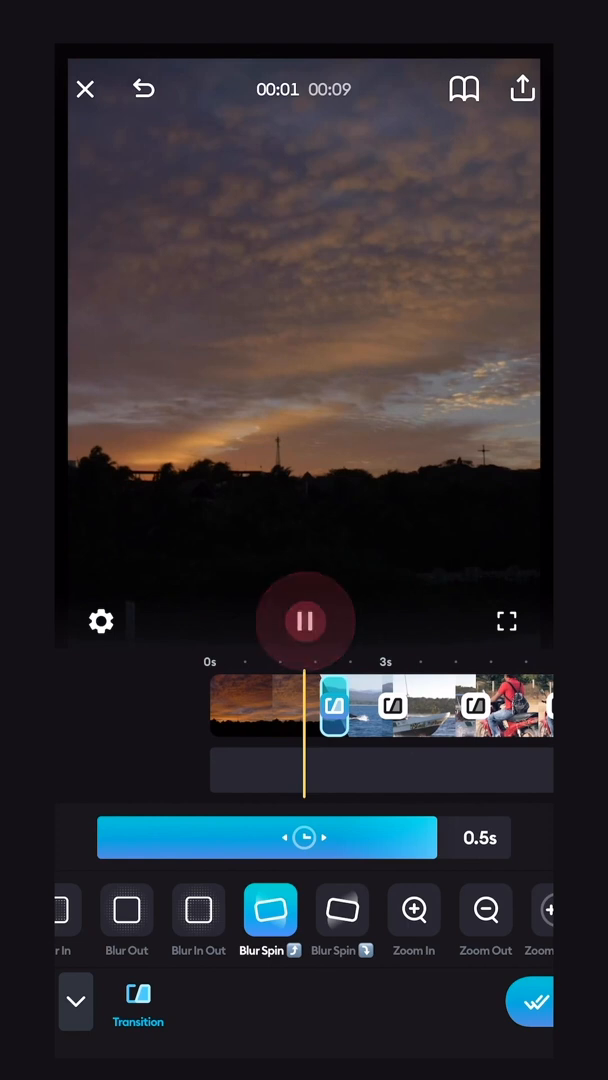
click(304, 620)
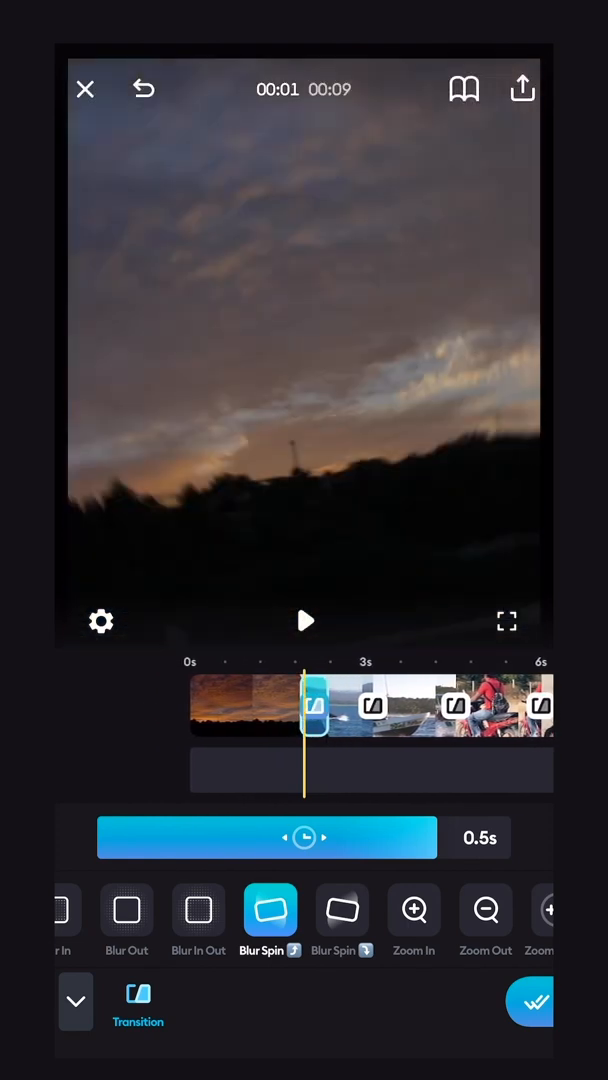
- Set the Blur Spin transition duration to 0.5 seconds
drag(310, 838, 436, 838)
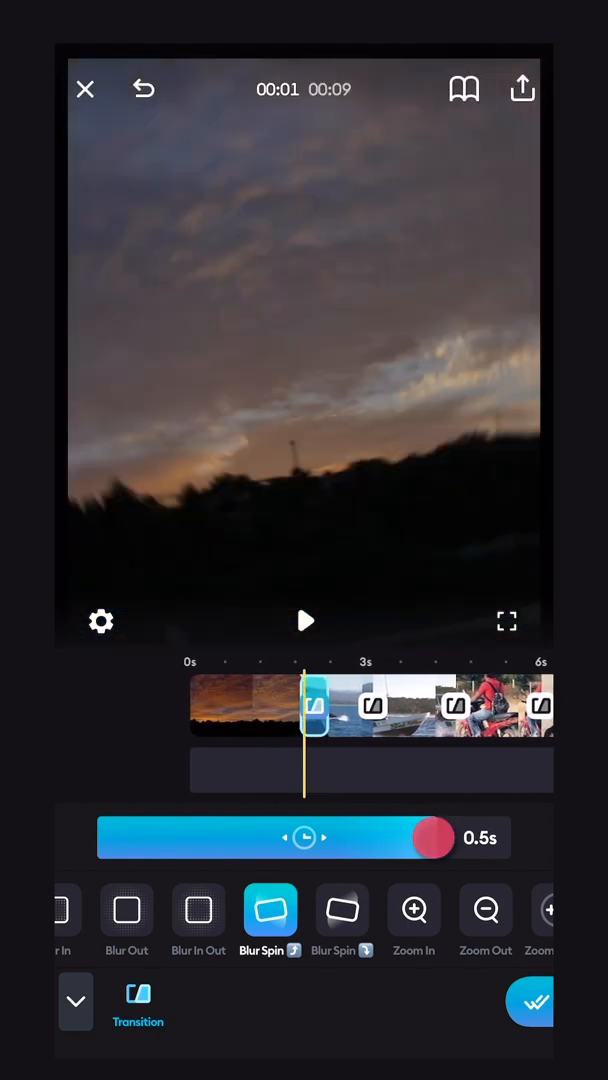
drag(432, 838, 456, 838)
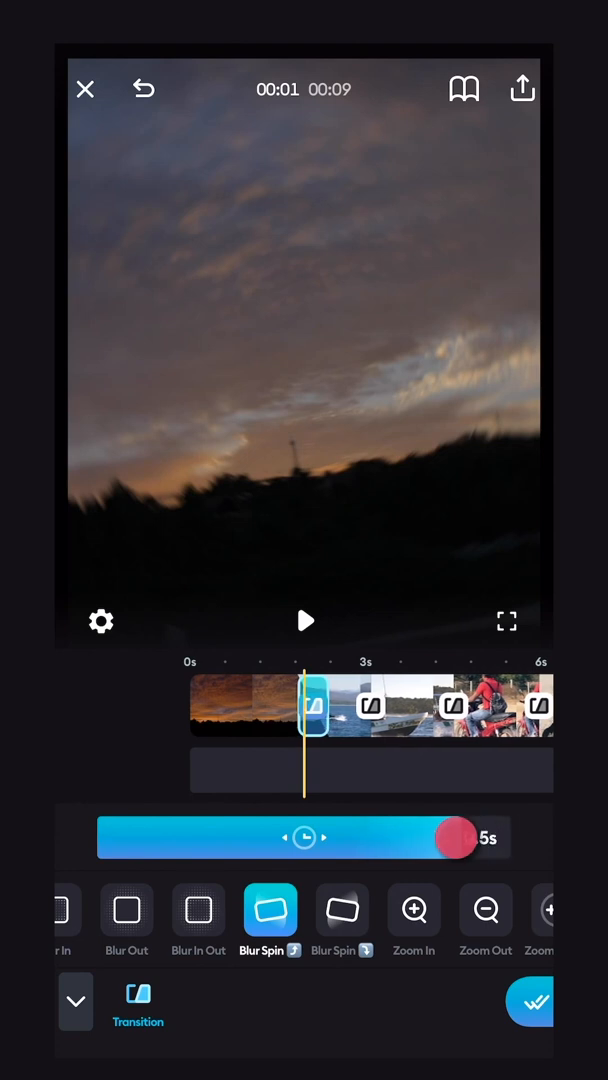
drag(456, 838, 232, 838)
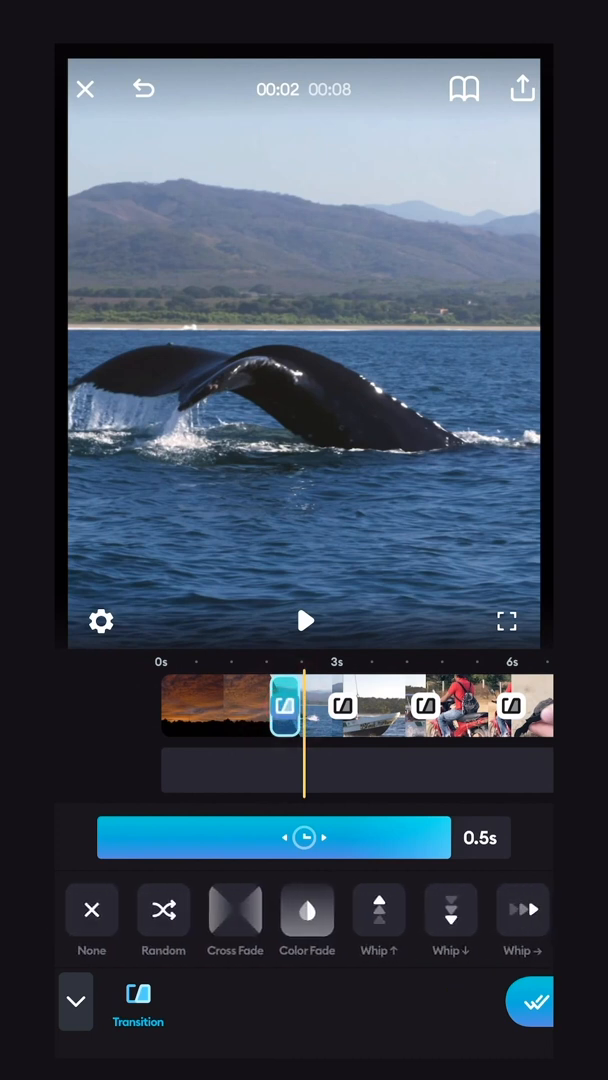
- Apply the transition and select the sunset clip for editing
click(92, 910)
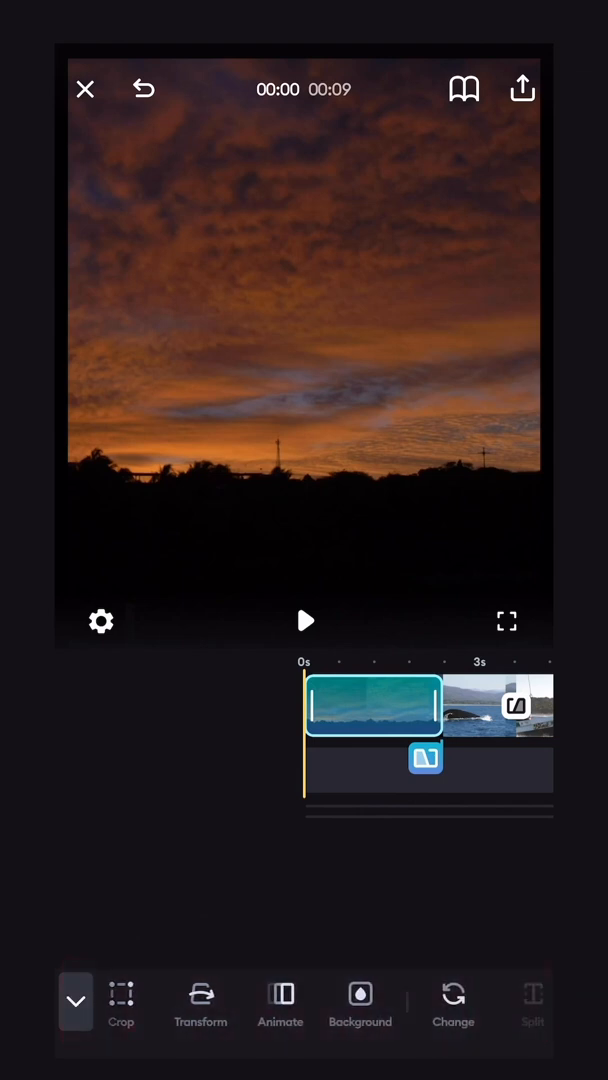
- Enable Ken Burns motion with start and end frames on the sunset clip
click(280, 1000)
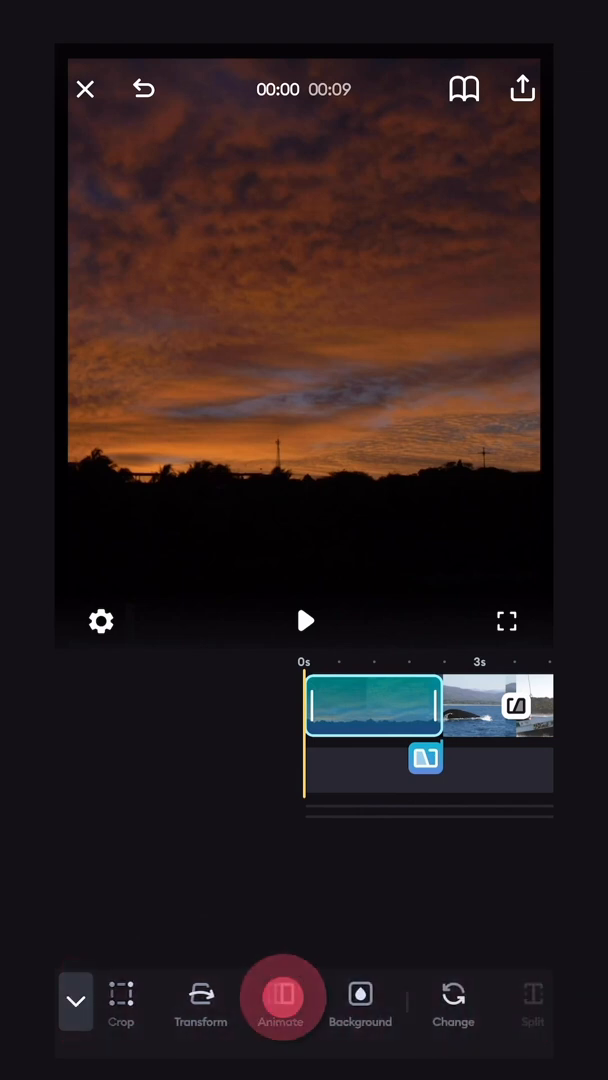
click(280, 1000)
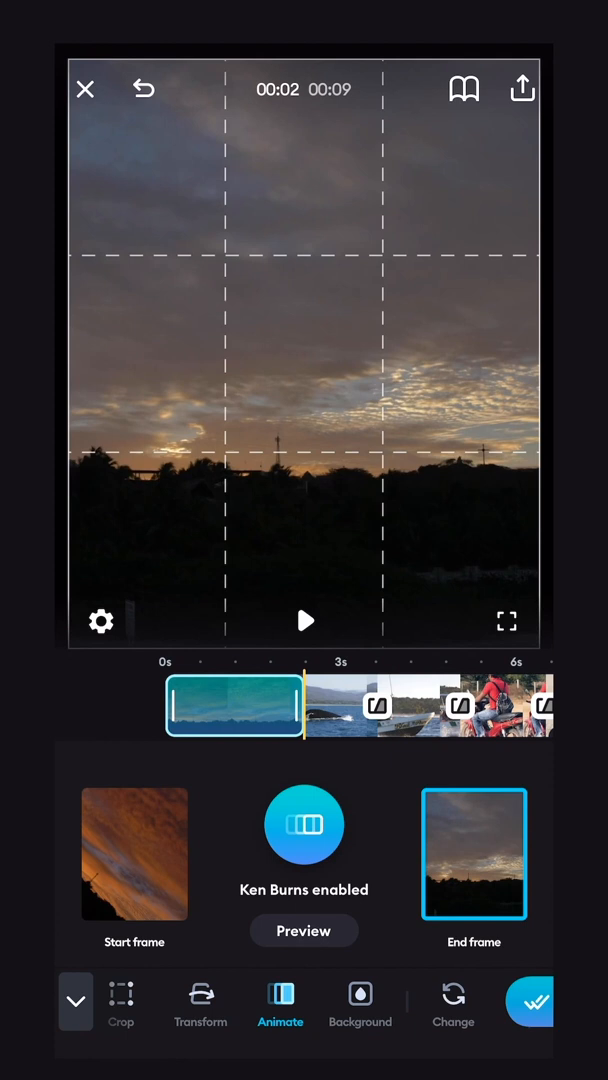
click(304, 930)
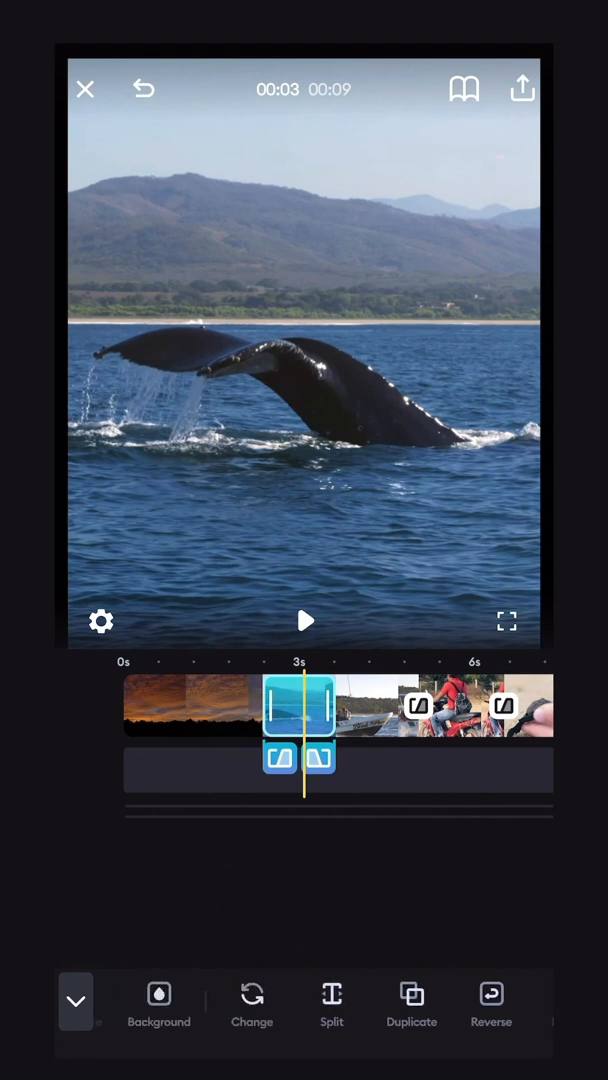
- Try BW02, then apply the C03 colour filter to the whale clip at strength 54
scroll(left, 3)
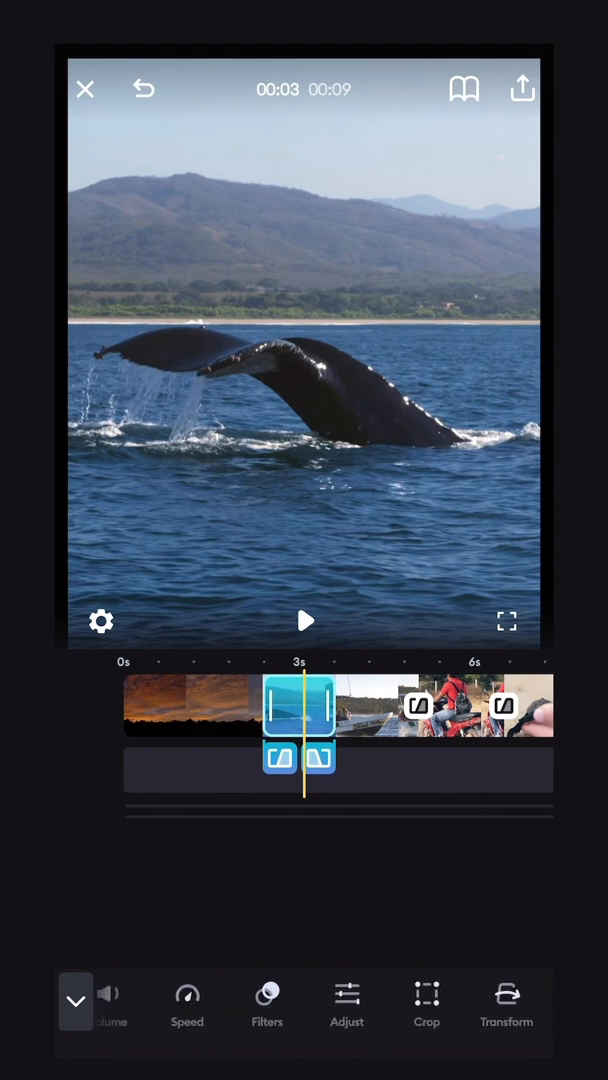
click(268, 1000)
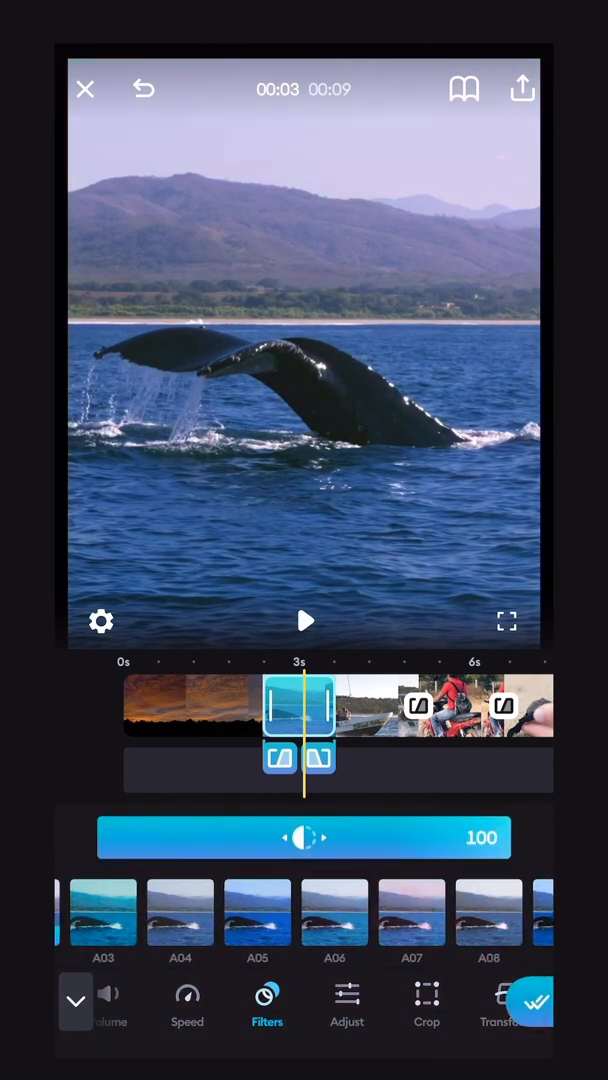
click(240, 912)
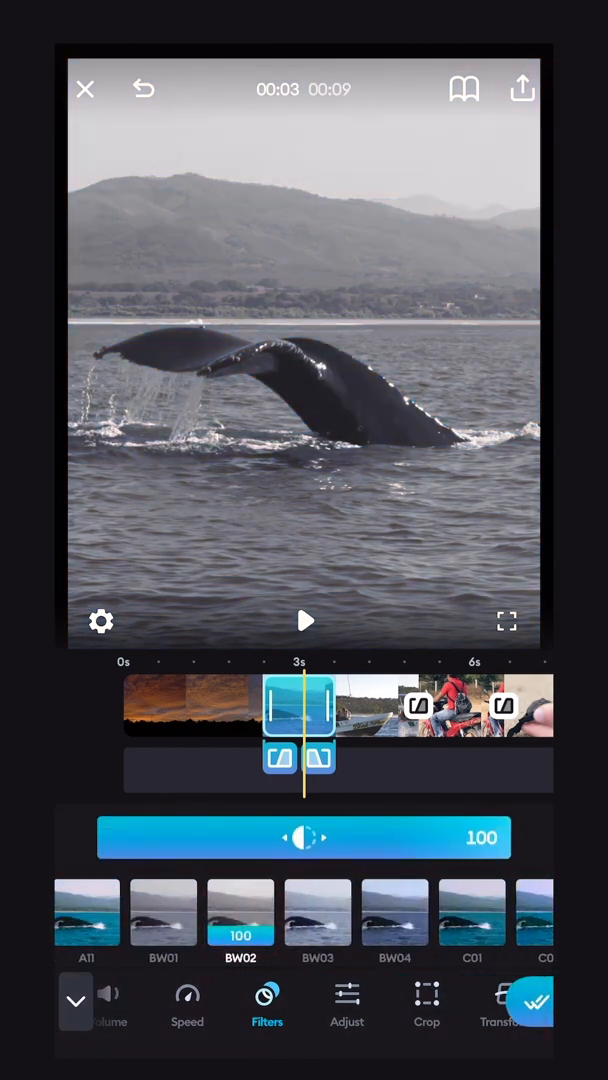
click(404, 912)
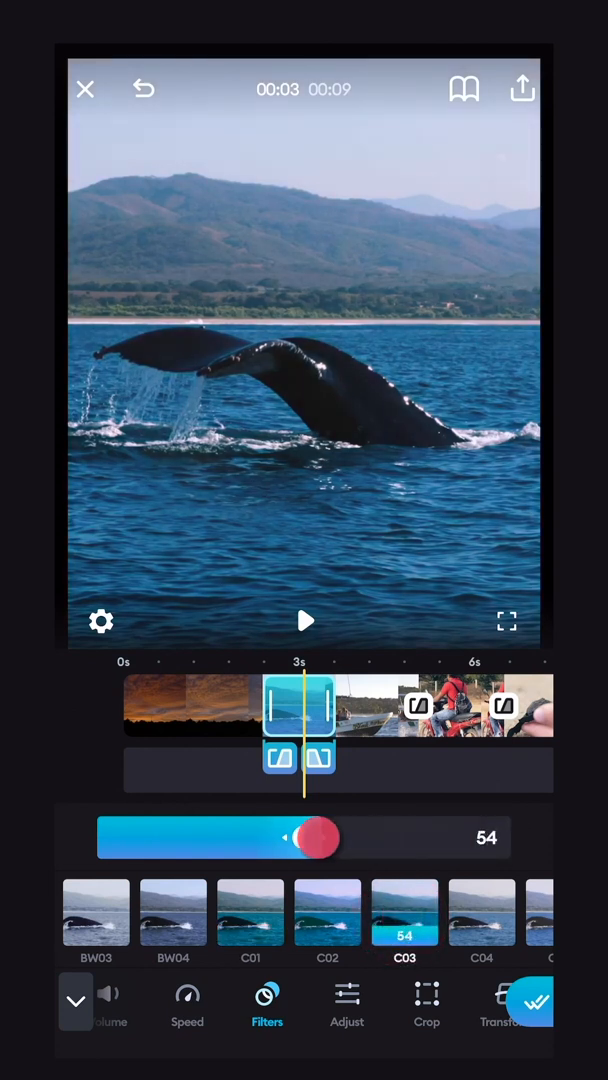
drag(300, 836, 490, 836)
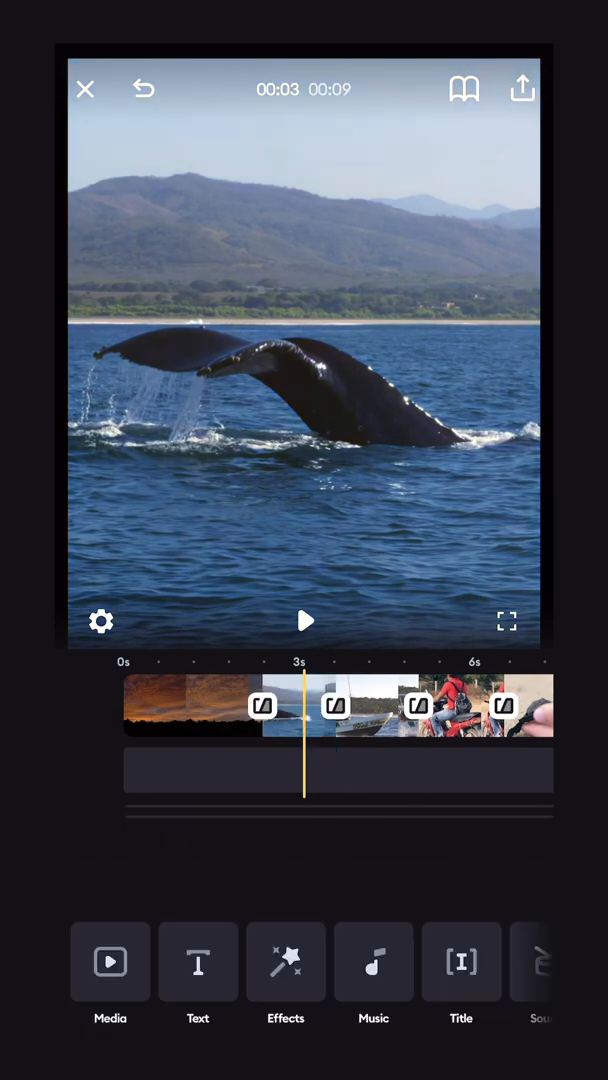
- Adjust the boat clip to contrast 29 and sharpness 63
click(310, 704)
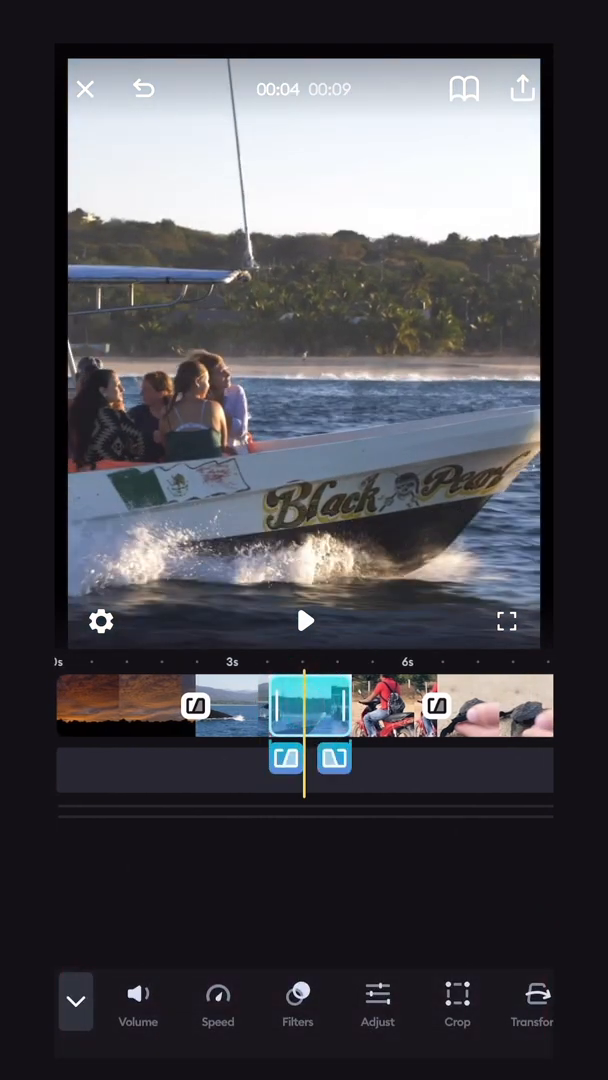
click(376, 1000)
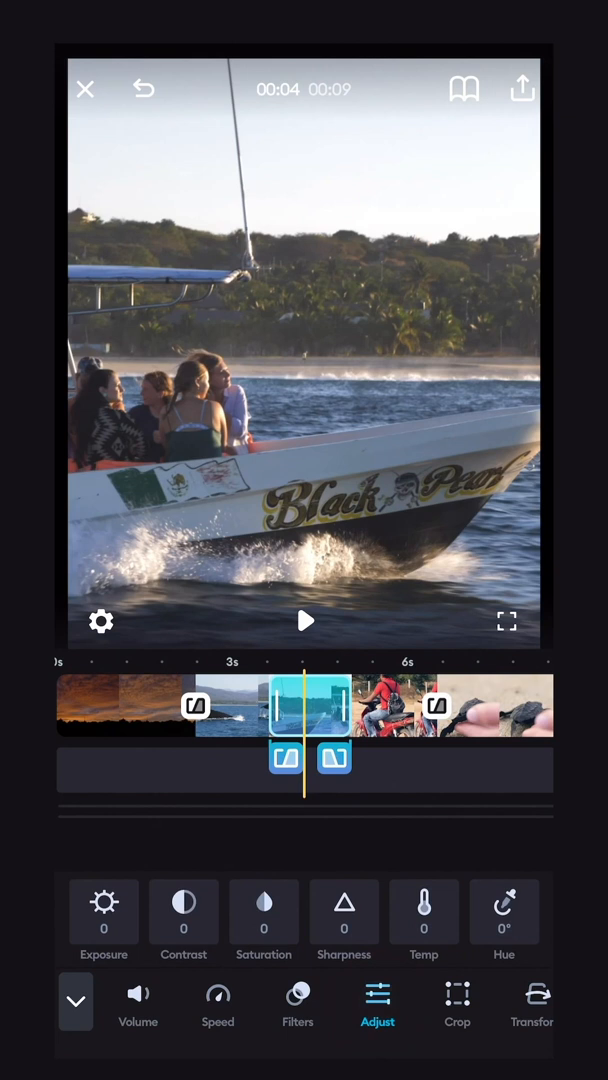
click(184, 912)
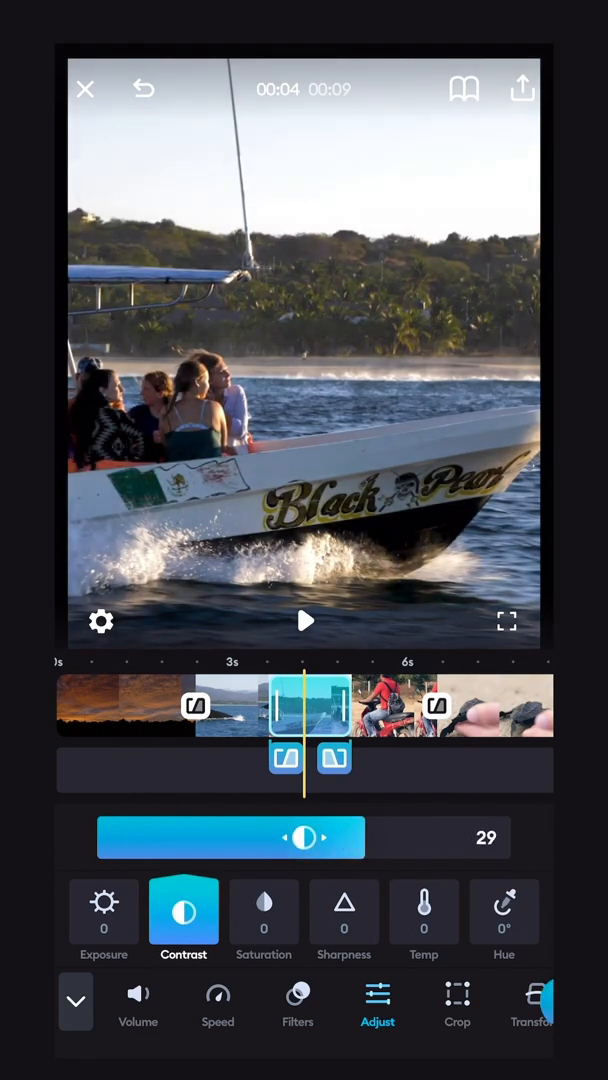
click(104, 910)
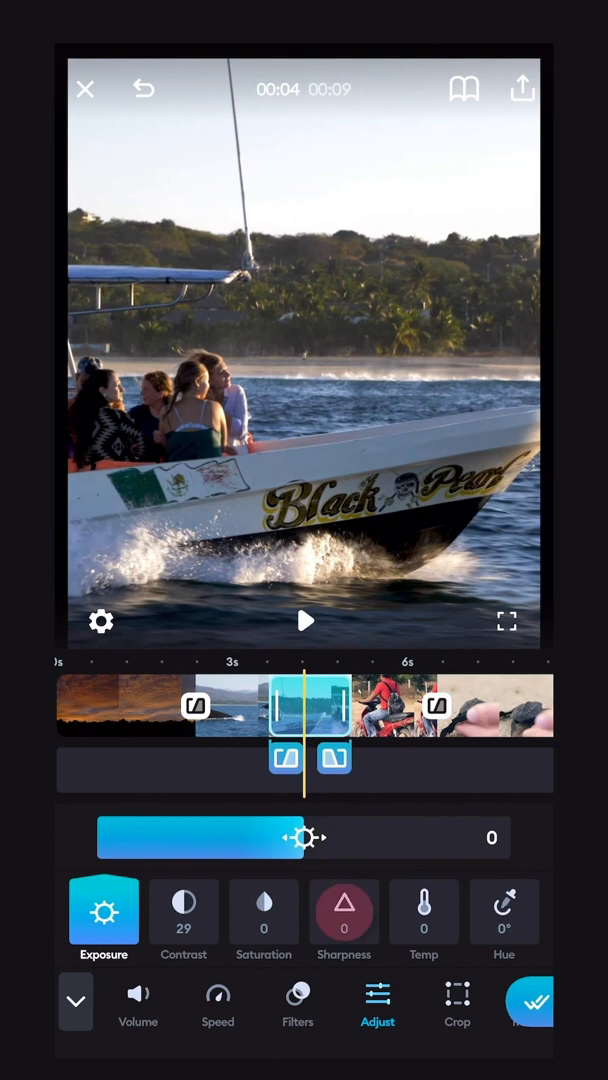
click(344, 912)
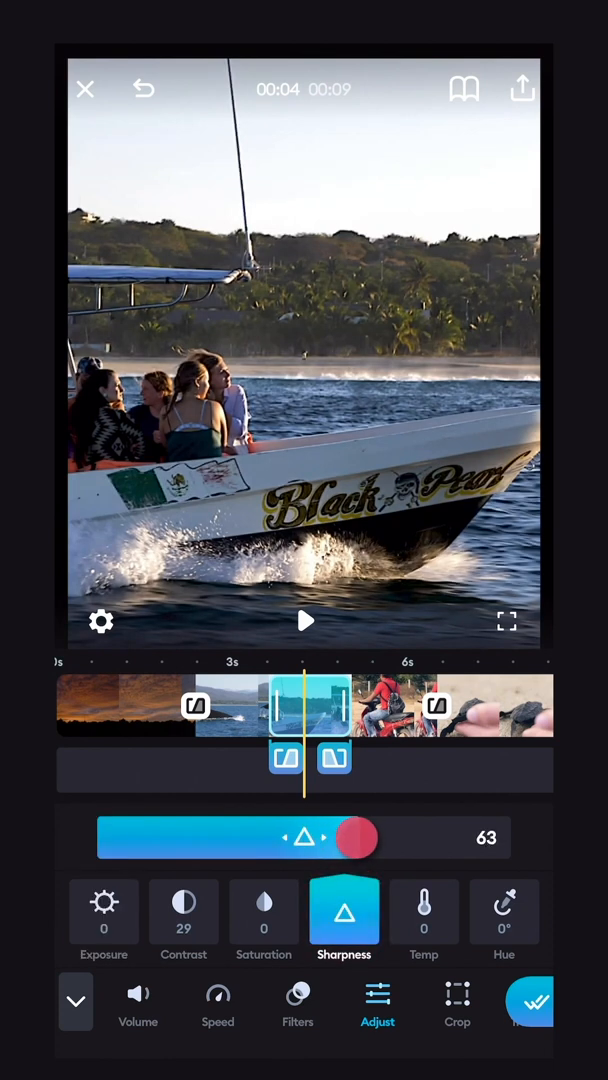
drag(356, 838, 300, 838)
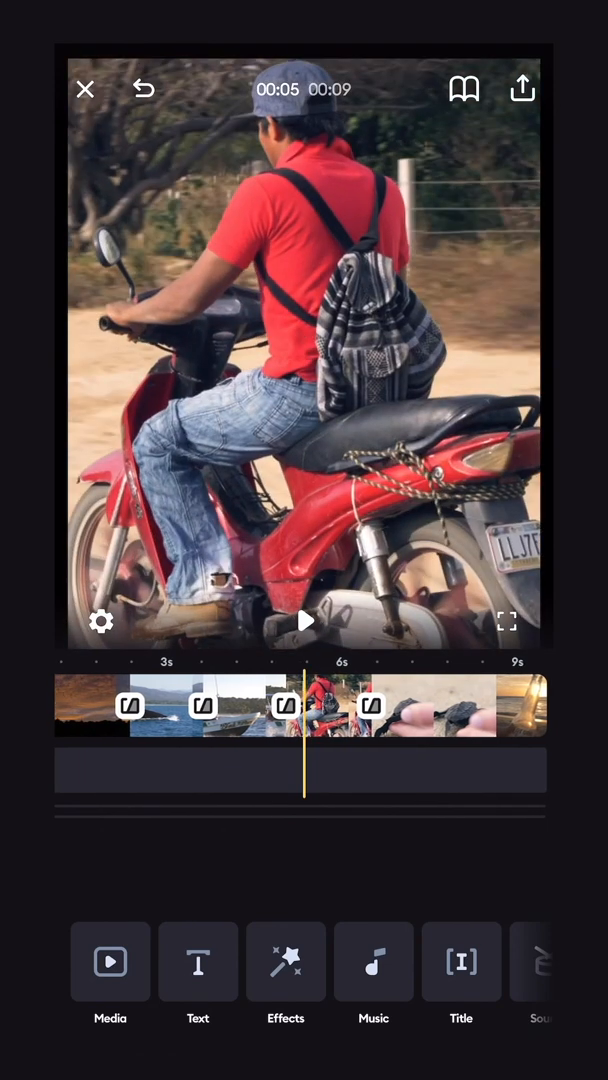
click(286, 960)
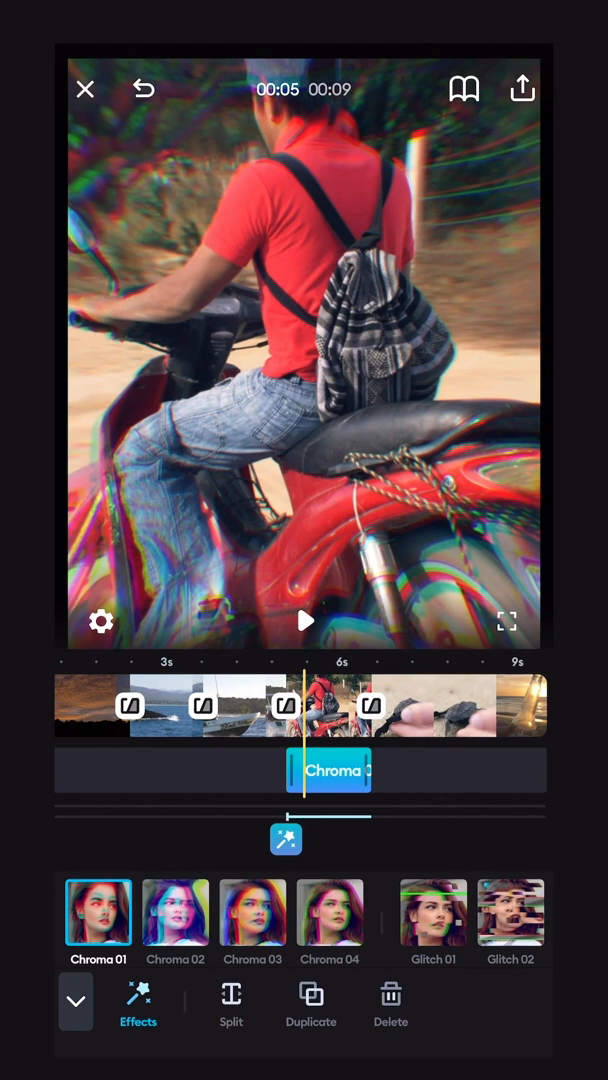
click(176, 912)
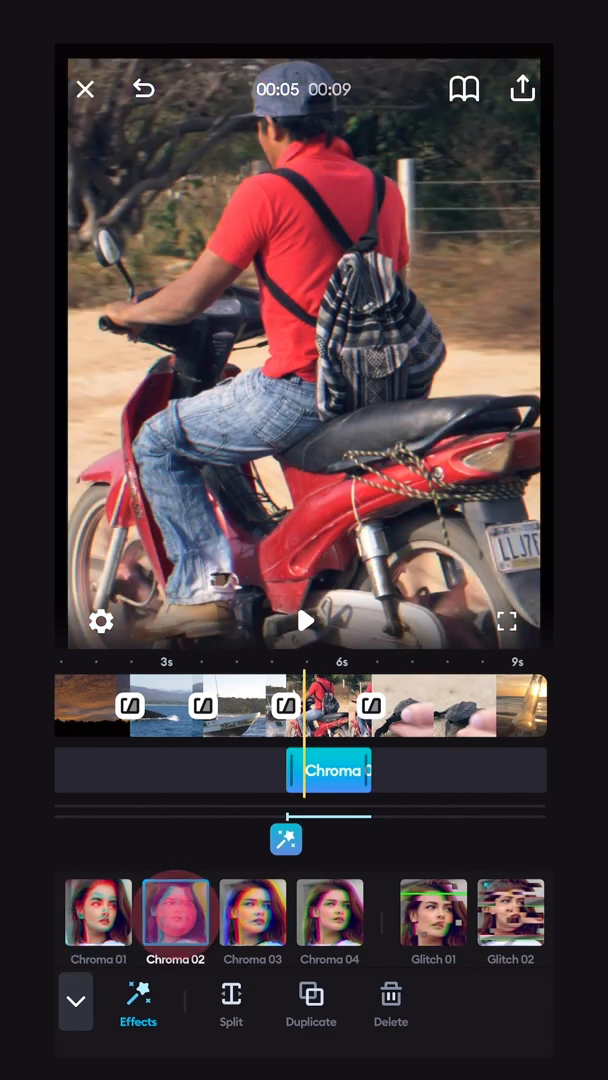
click(298, 912)
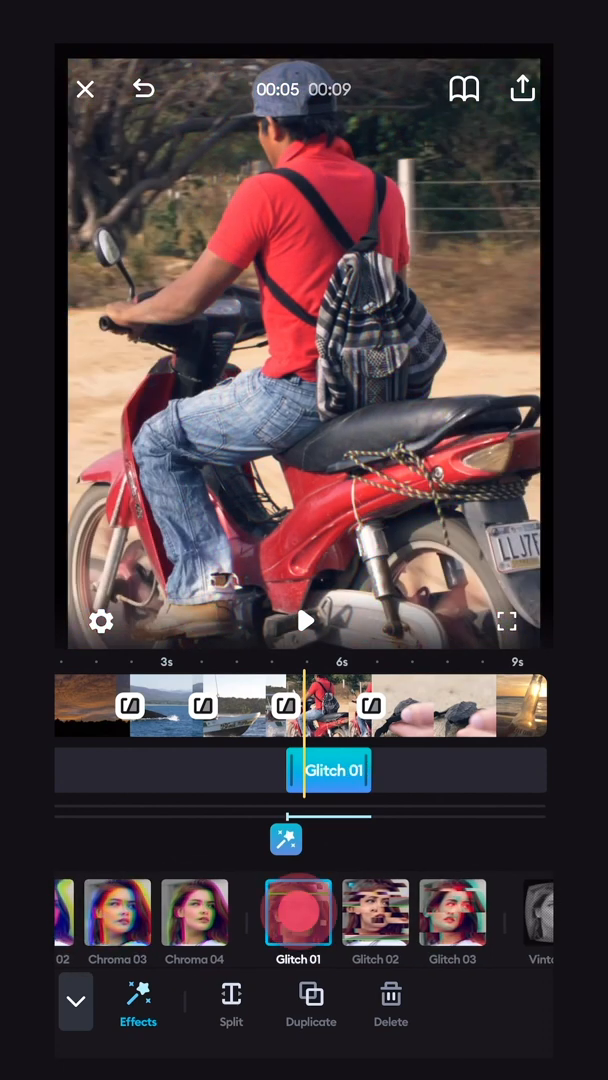
click(332, 912)
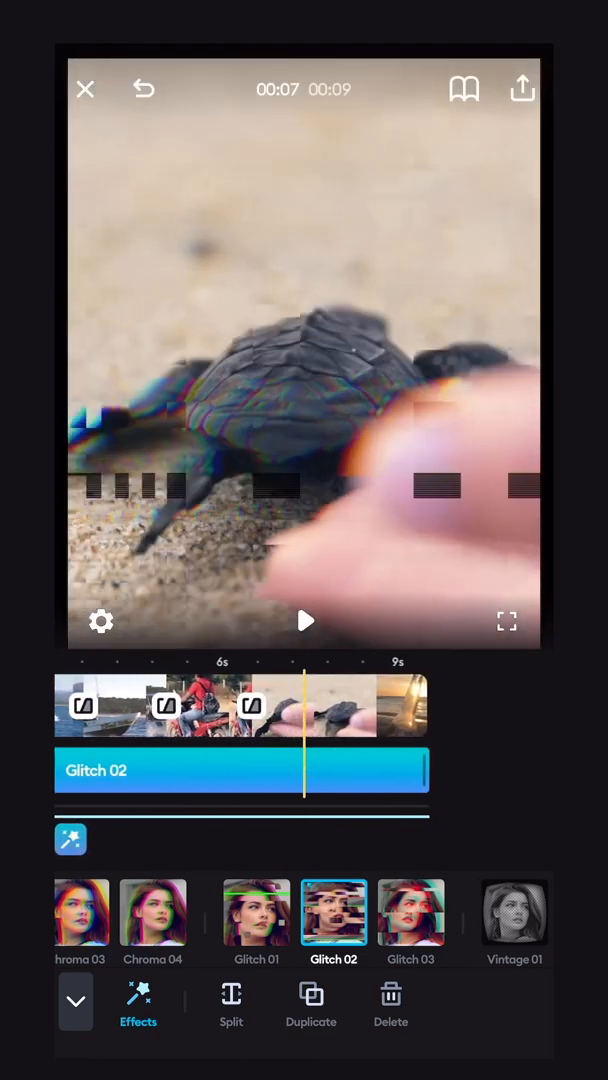
click(76, 1000)
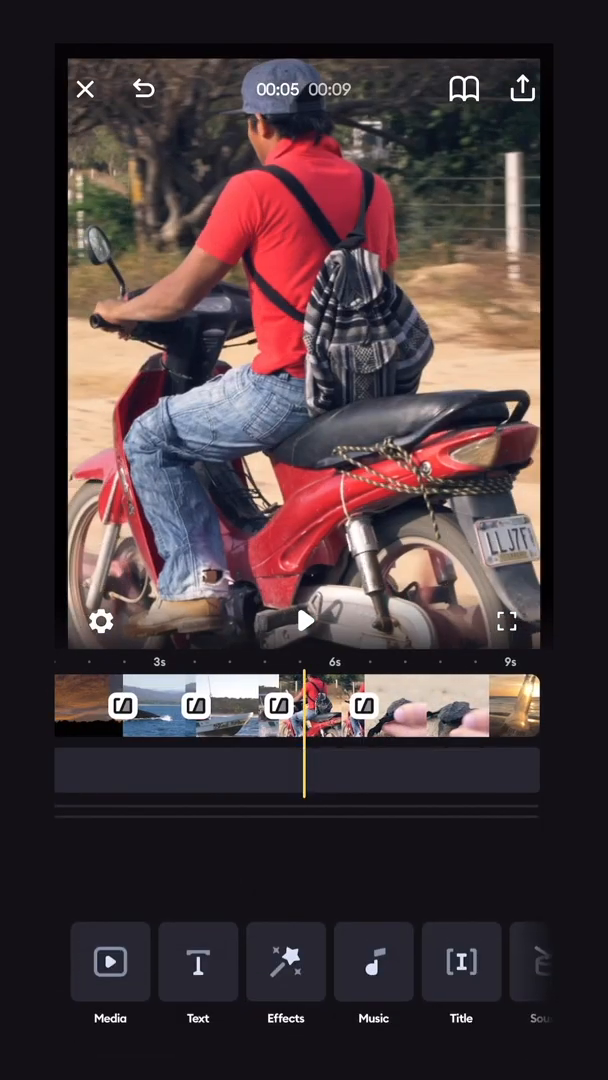